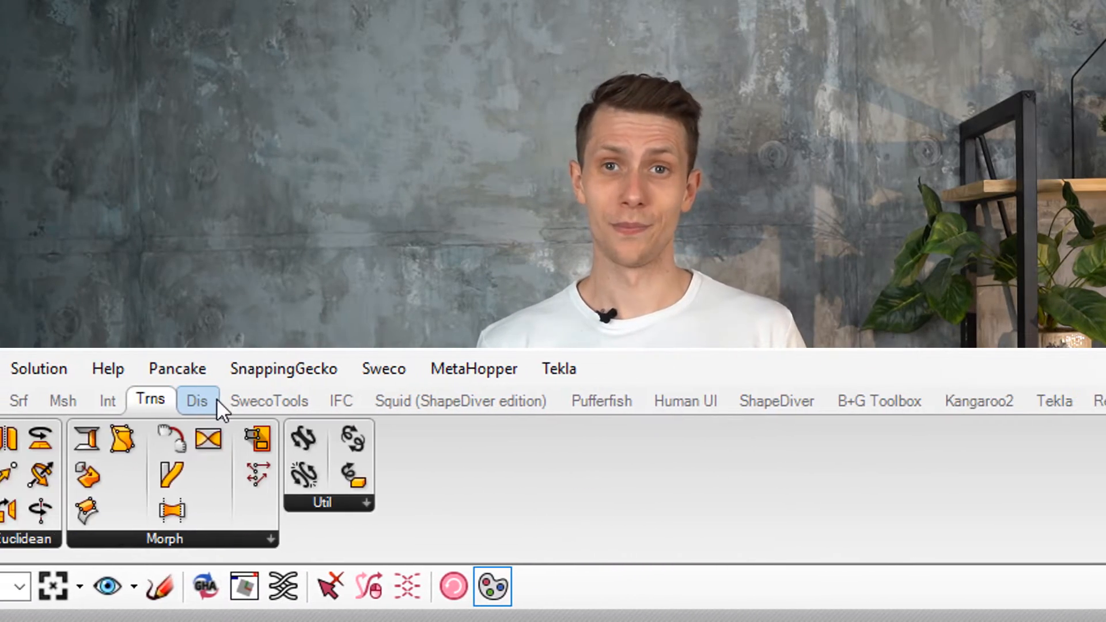
Place Right Trigonometry with a Radians conversion and adjust the angle slider feeding it
left_click(601, 400)
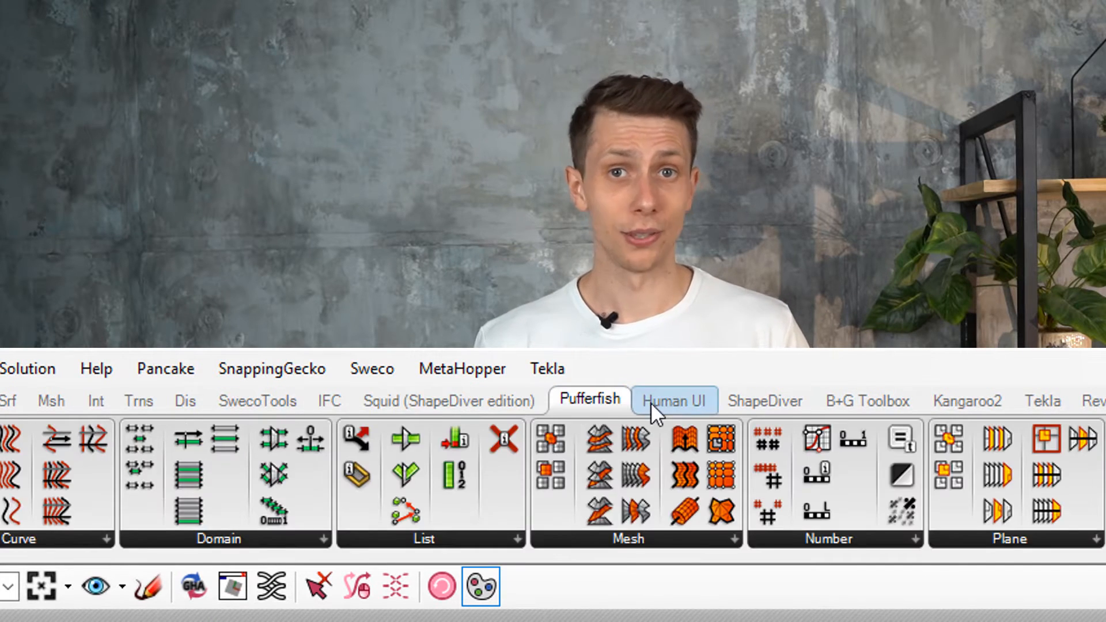
left_click(1043, 400)
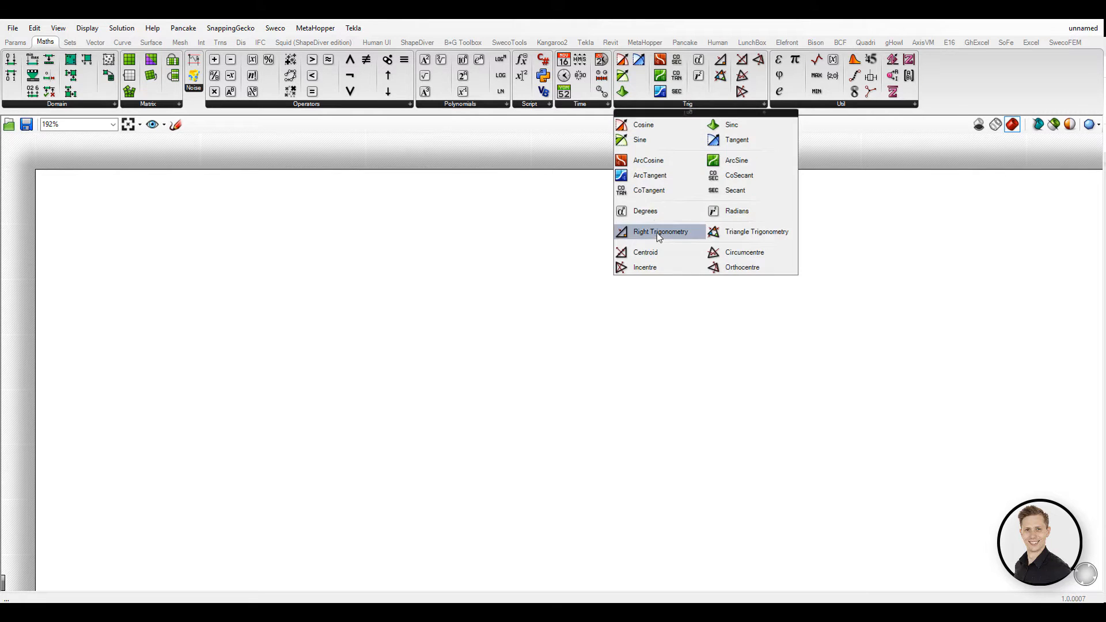
left_click(659, 232)
type("radi")
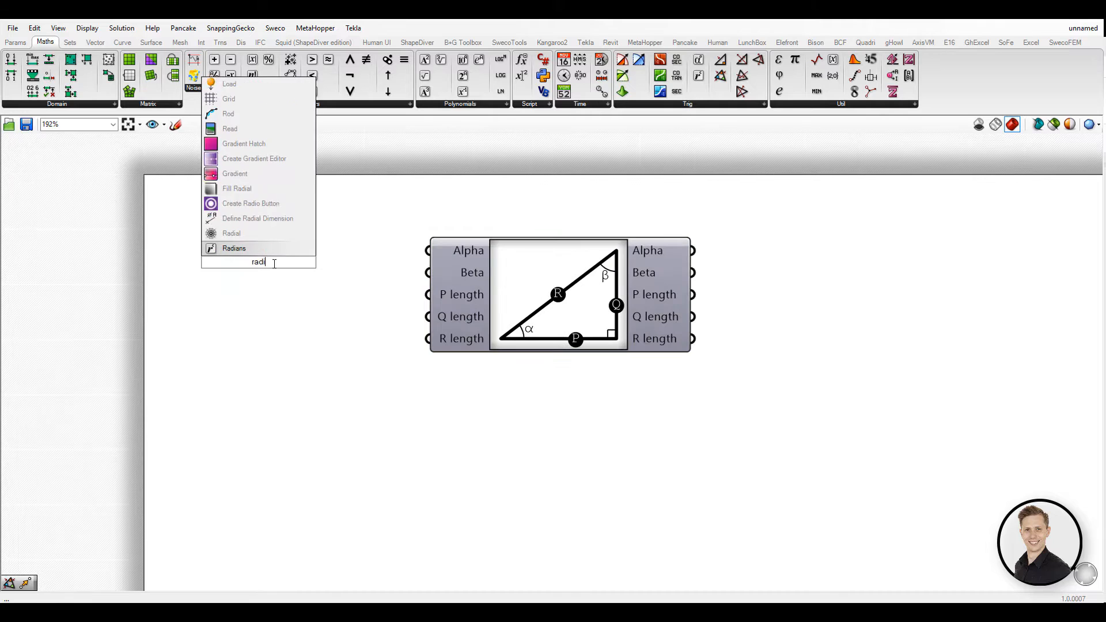
left_click(233, 249)
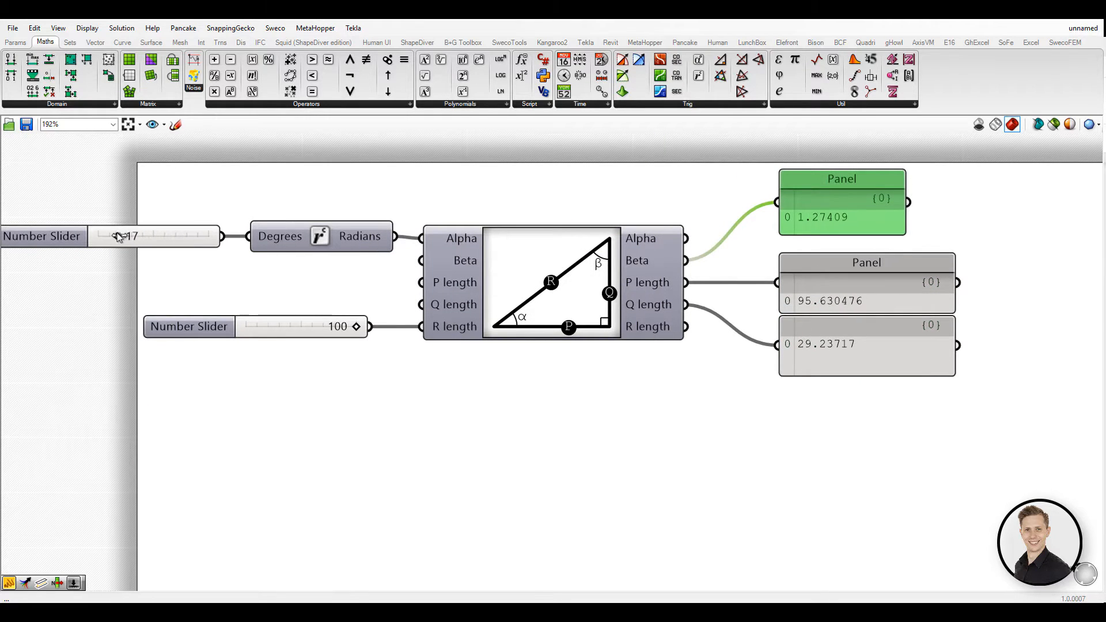
left_click_drag(127, 236, 183, 236)
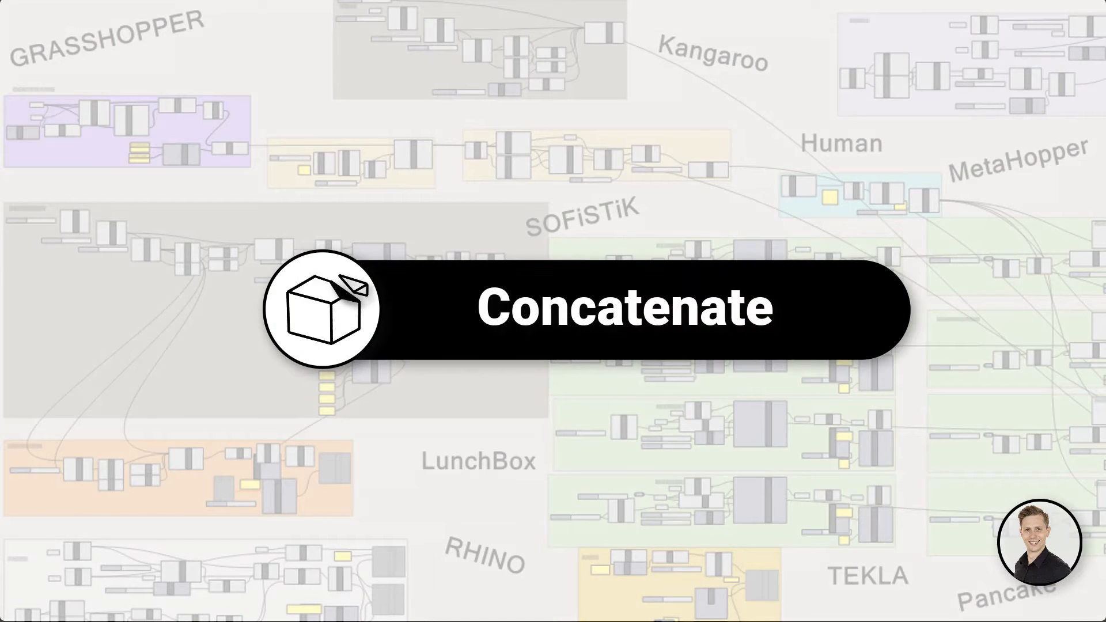
Search 'con' and place a Concatenate component on the canvas
type("con")
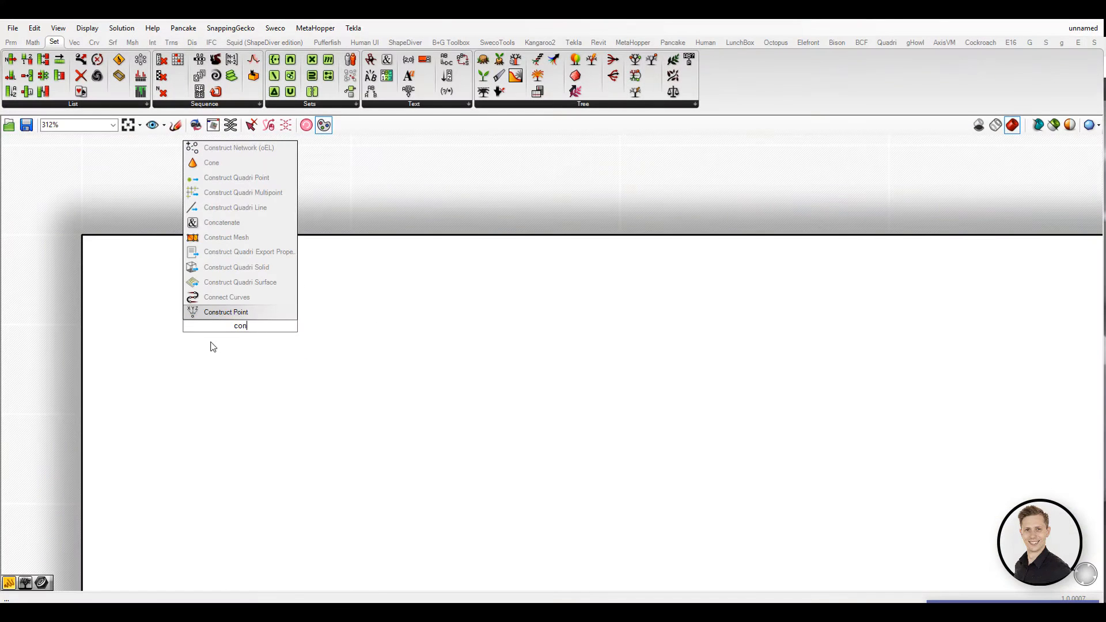
left_click(221, 222)
type("list")
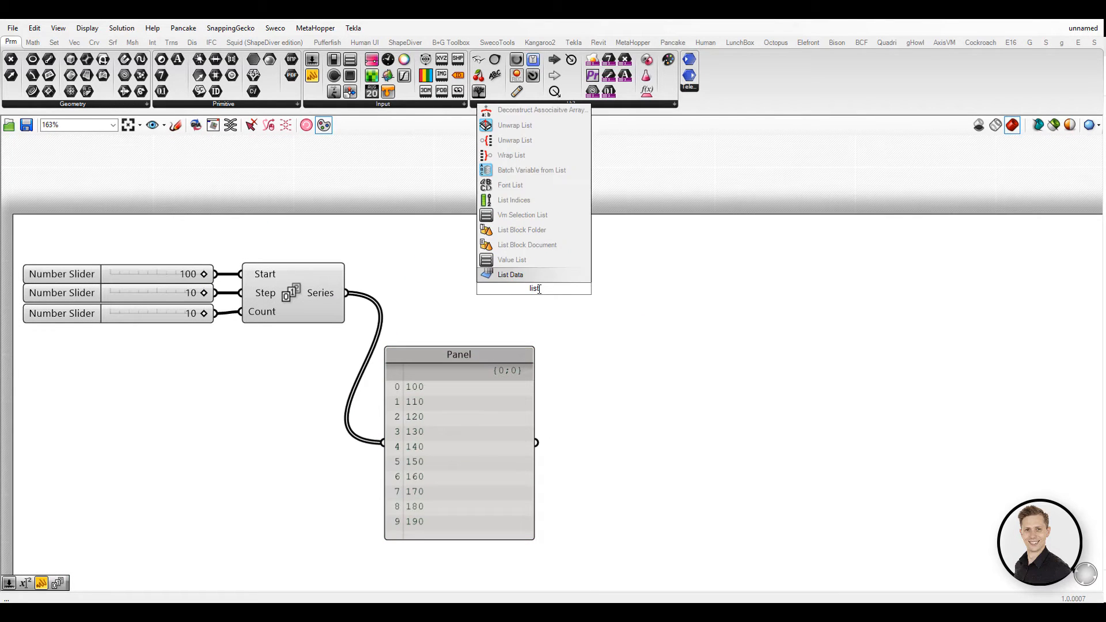
Place List Indices on the ten-number Series and add a Concatenate component via 'con'
left_click(513, 200)
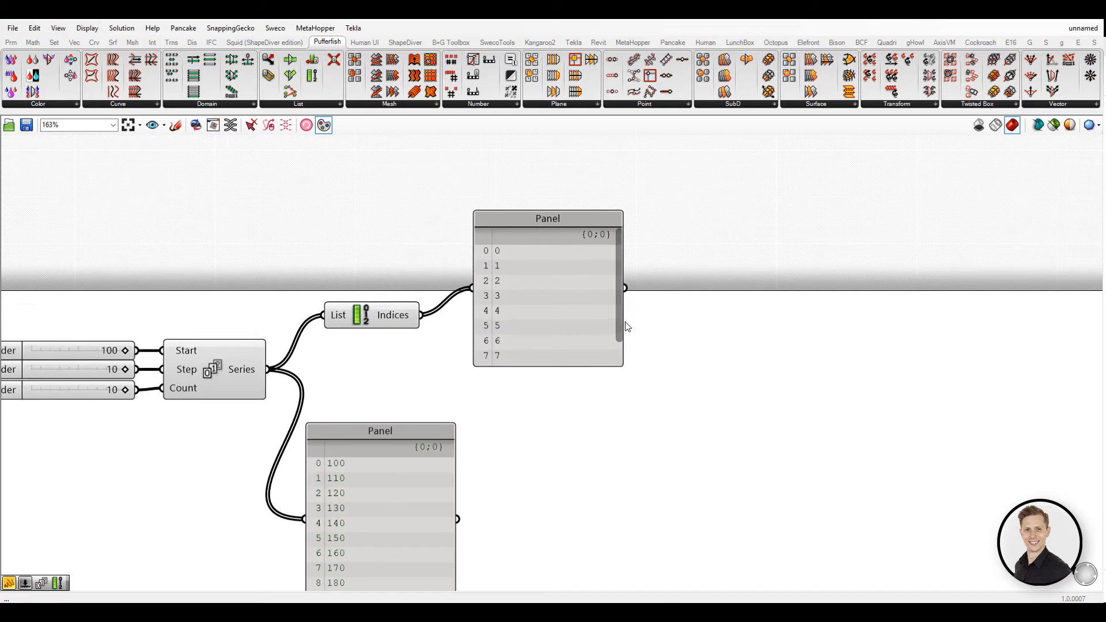
scroll("down", 3)
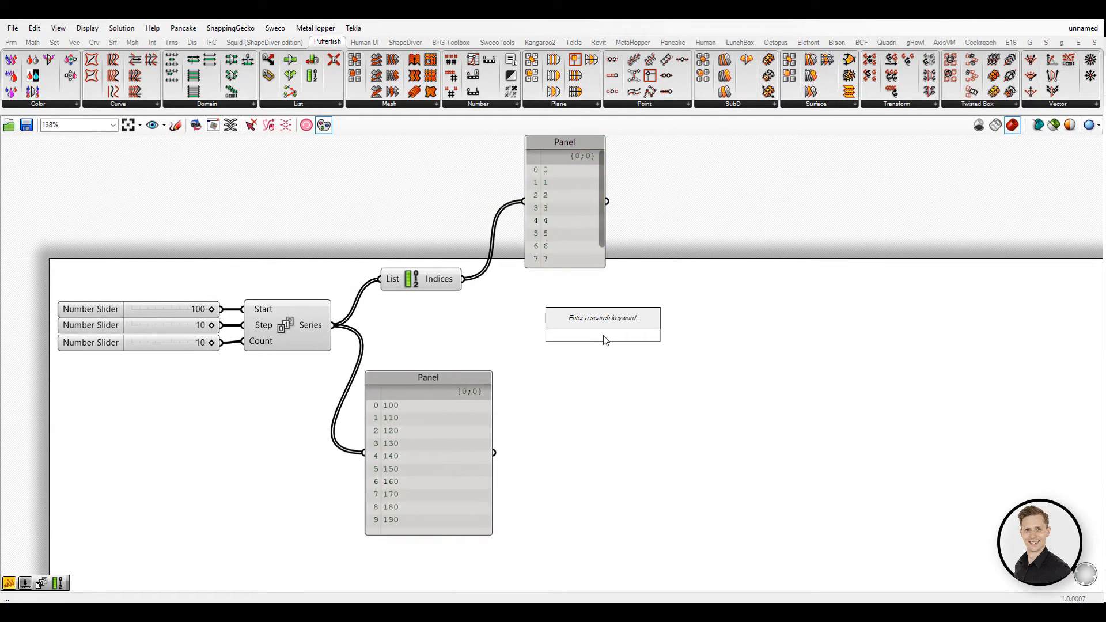
type("con")
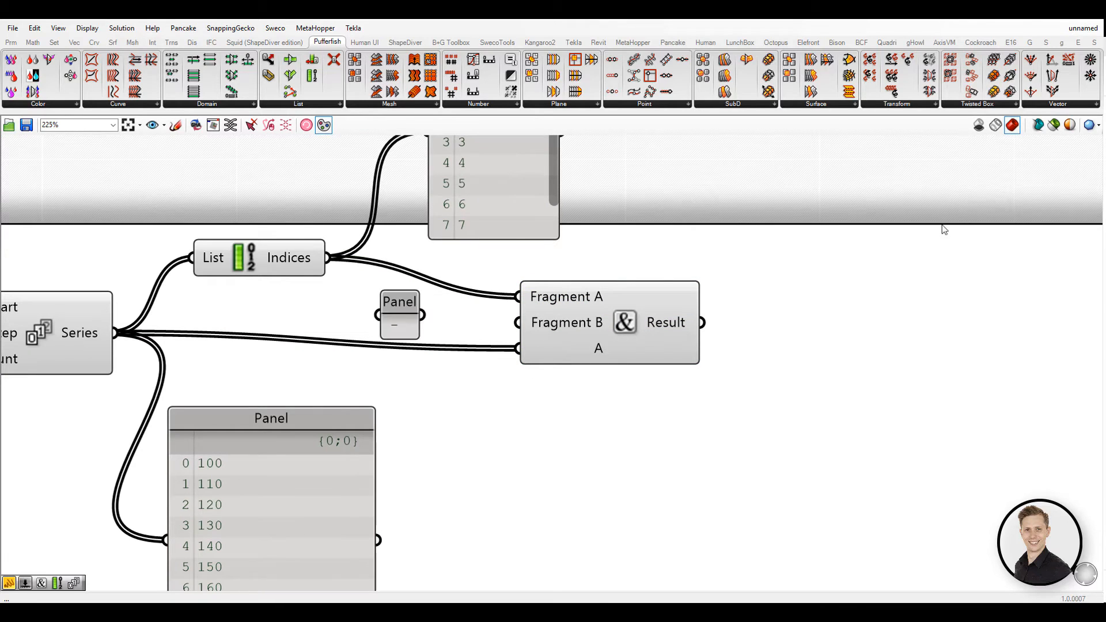
scroll("down", 3)
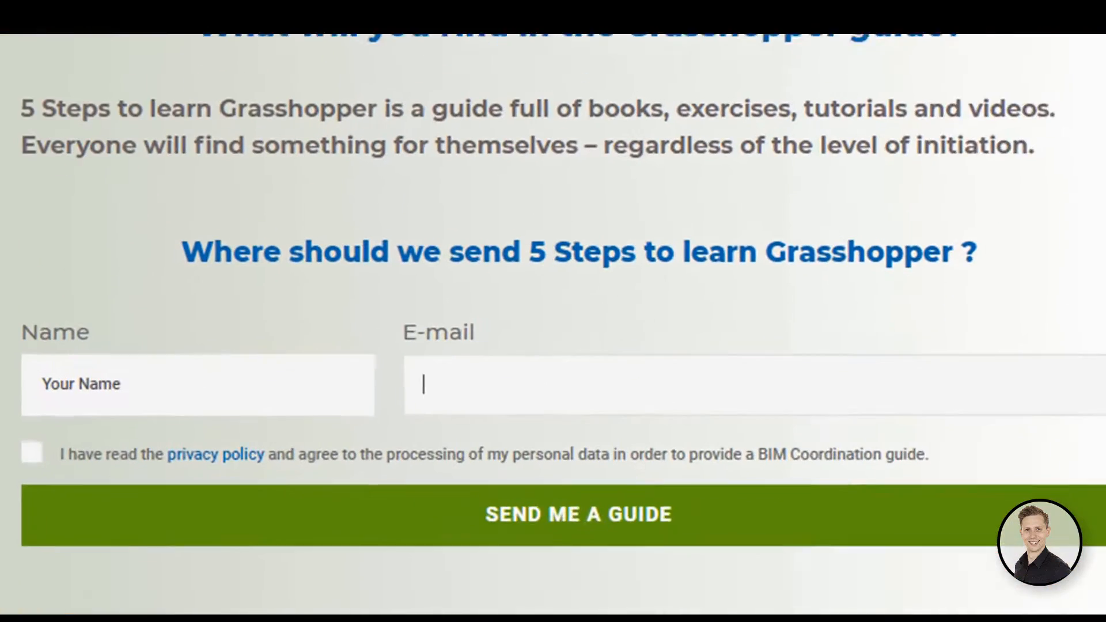
Tick the privacy policy consent and submit the guide request
left_click(578, 529)
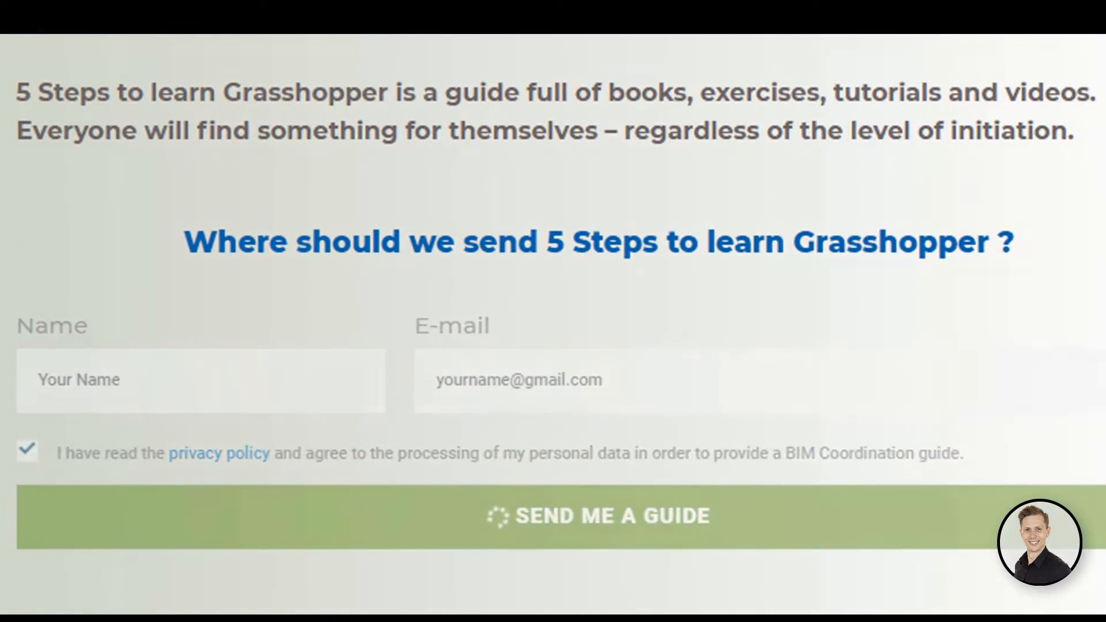
left_click(596, 516)
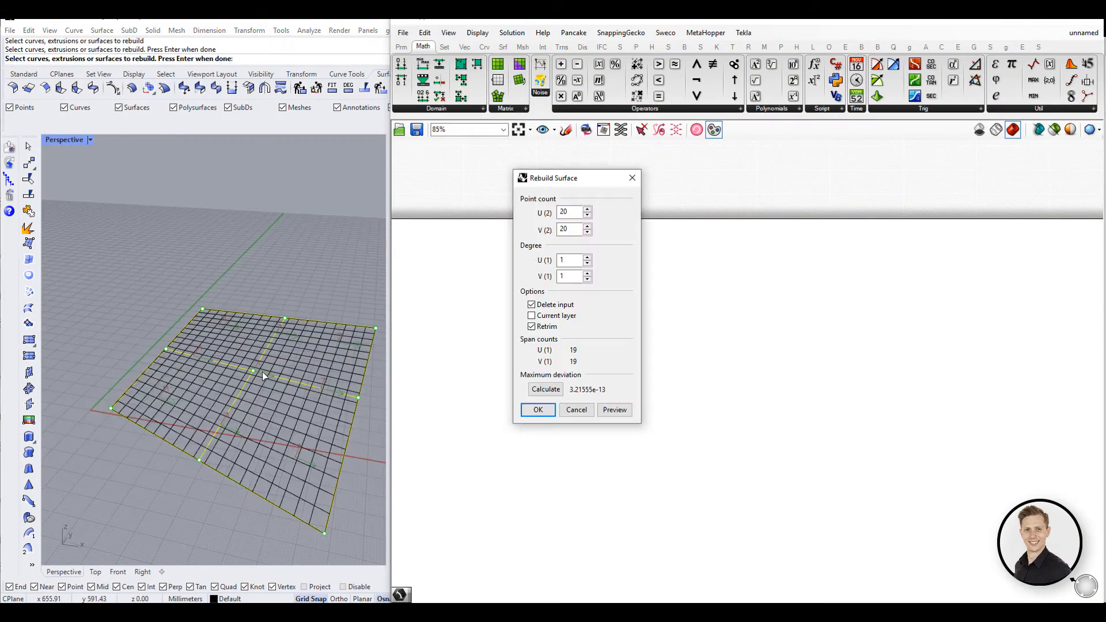
Confirm the 20 by 20 surface rebuild and switch the gradient colour preset
left_click(538, 410)
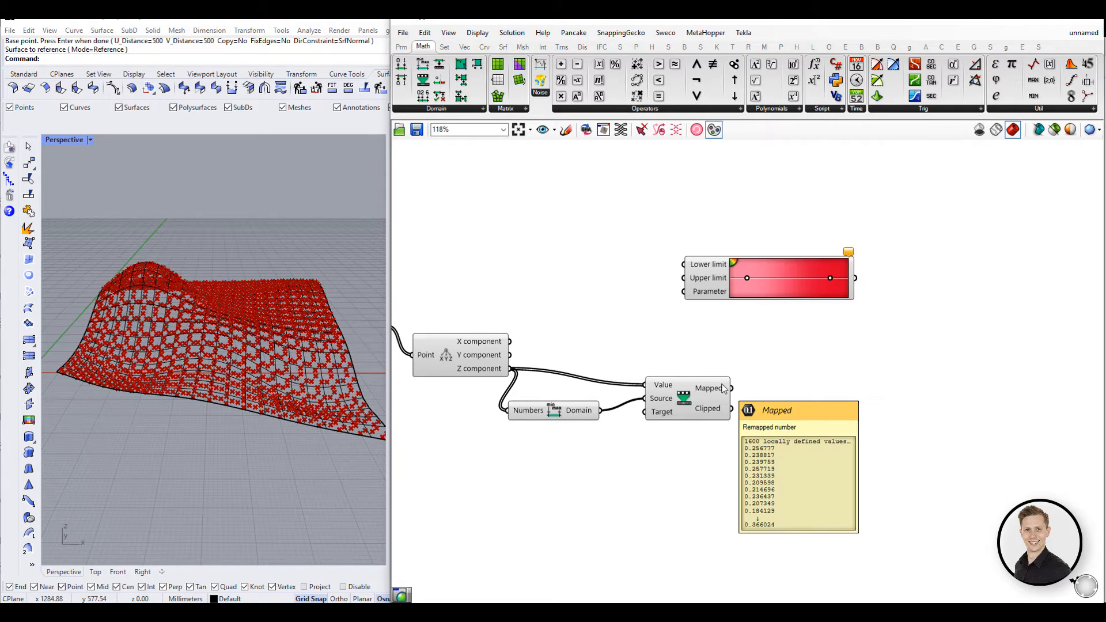
right_click(784, 277)
type("preview")
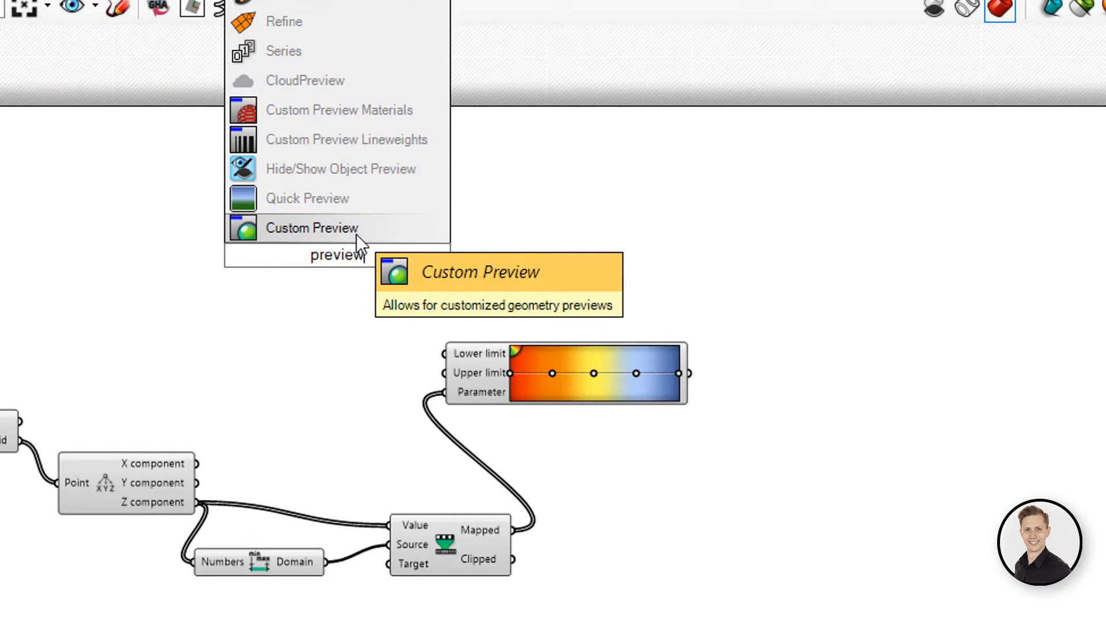
Add Custom Preview, reverse the mapped colours, set divisions to 50, change viewport display mode
left_click(311, 228)
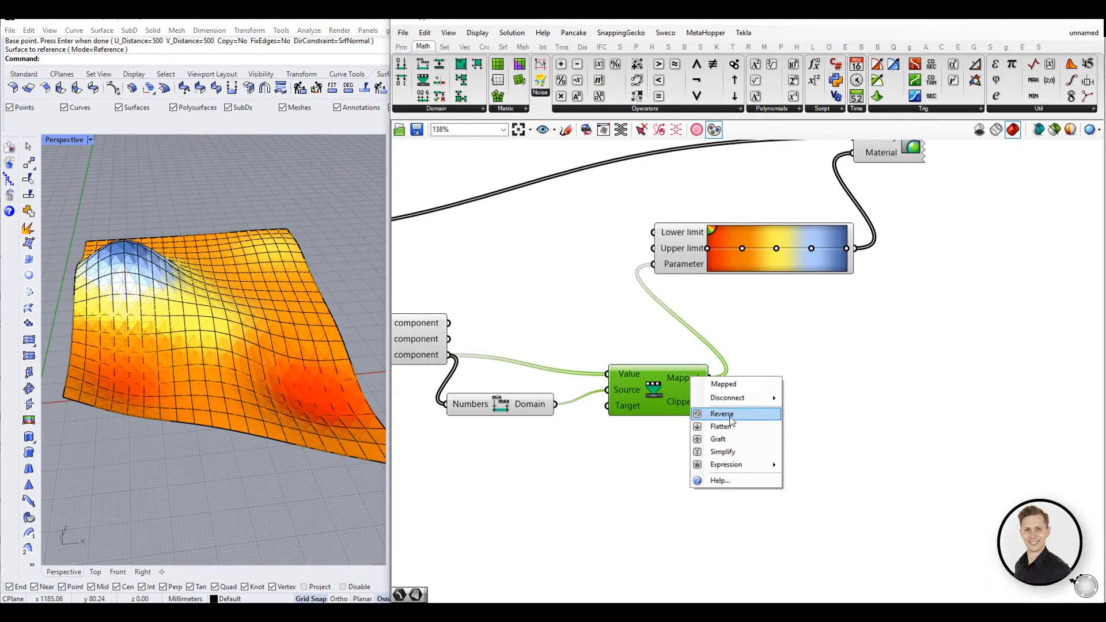
left_click(721, 414)
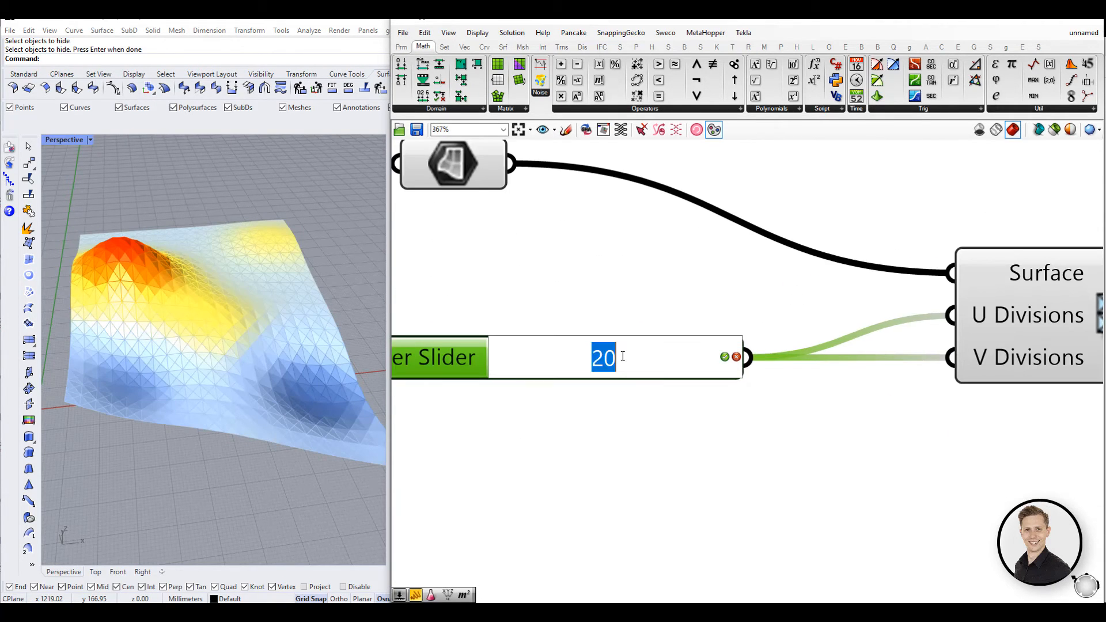
type("50")
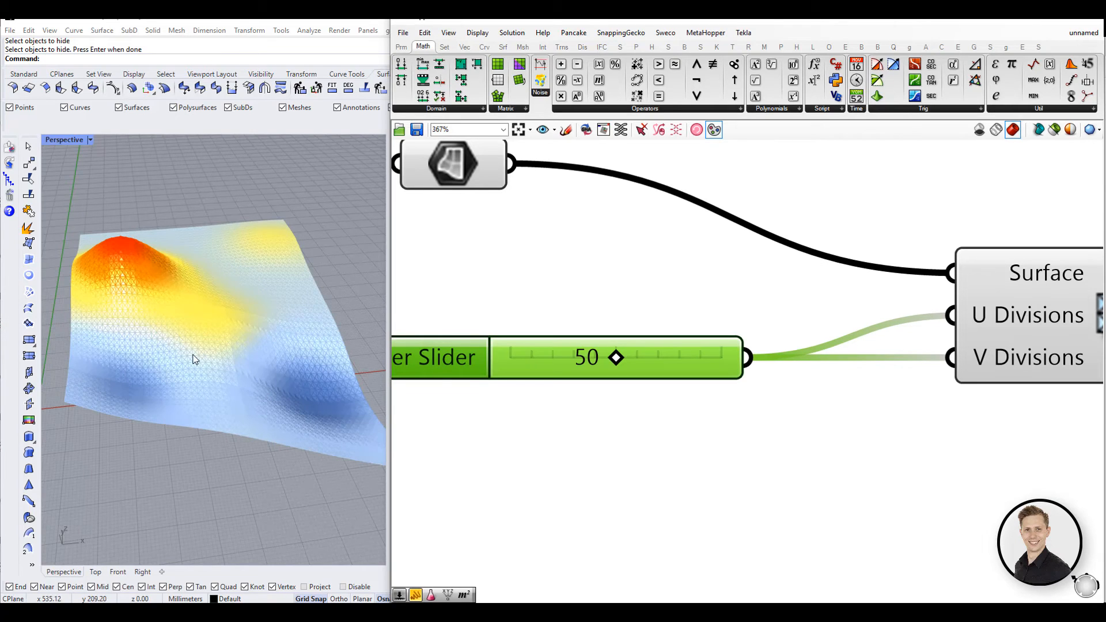
left_click(86, 139)
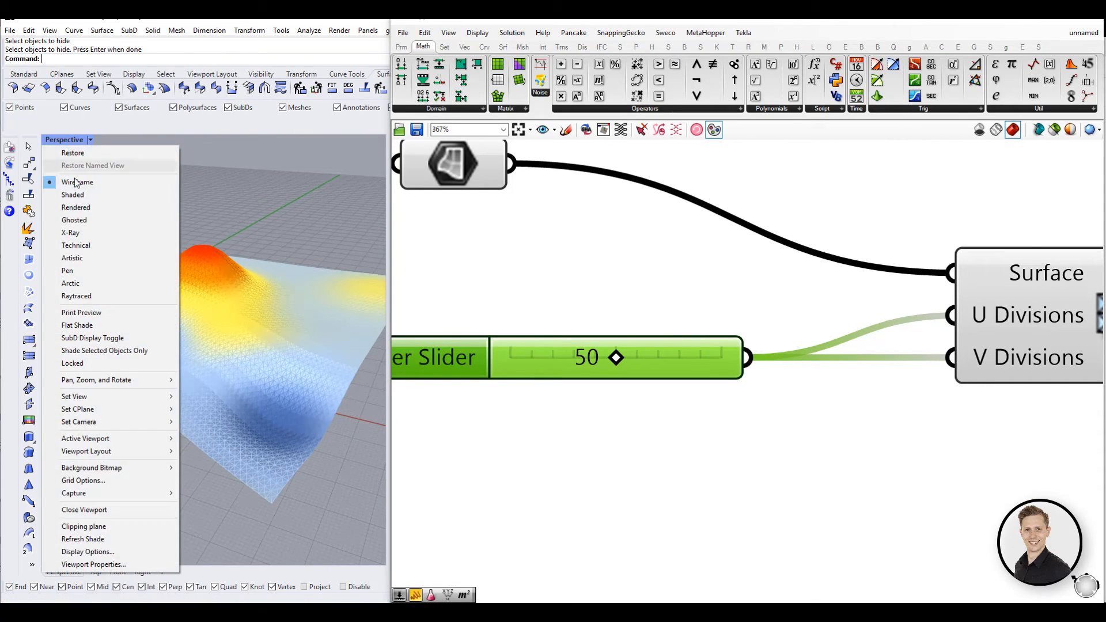
left_click(75, 207)
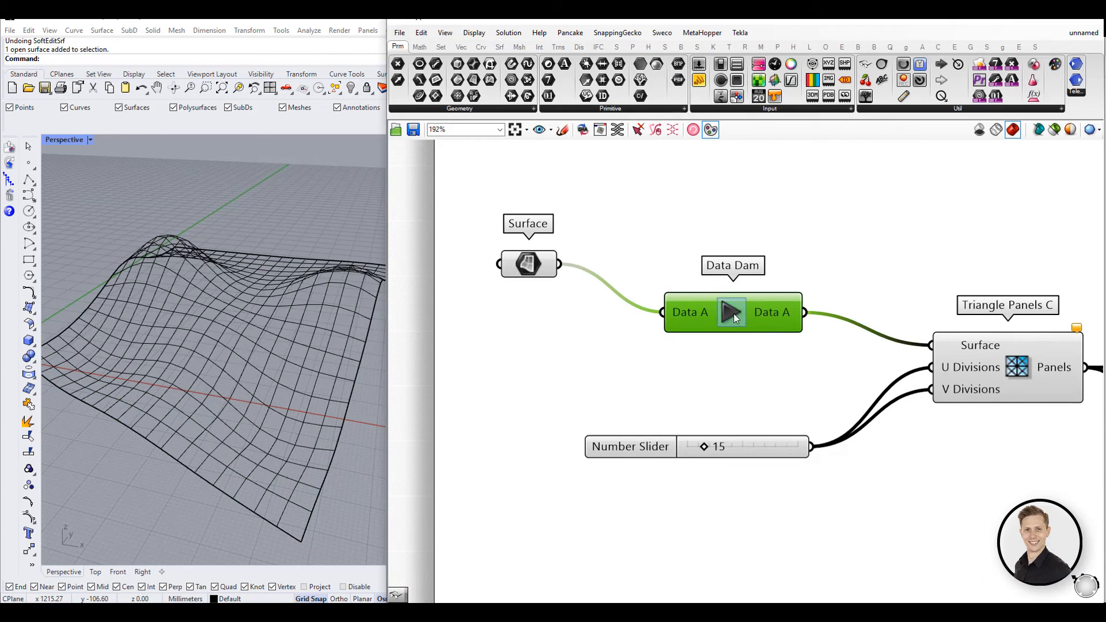
Release the Data Dam, reshape the surface, raise divisions to 40 and pass the update through
left_click(731, 312)
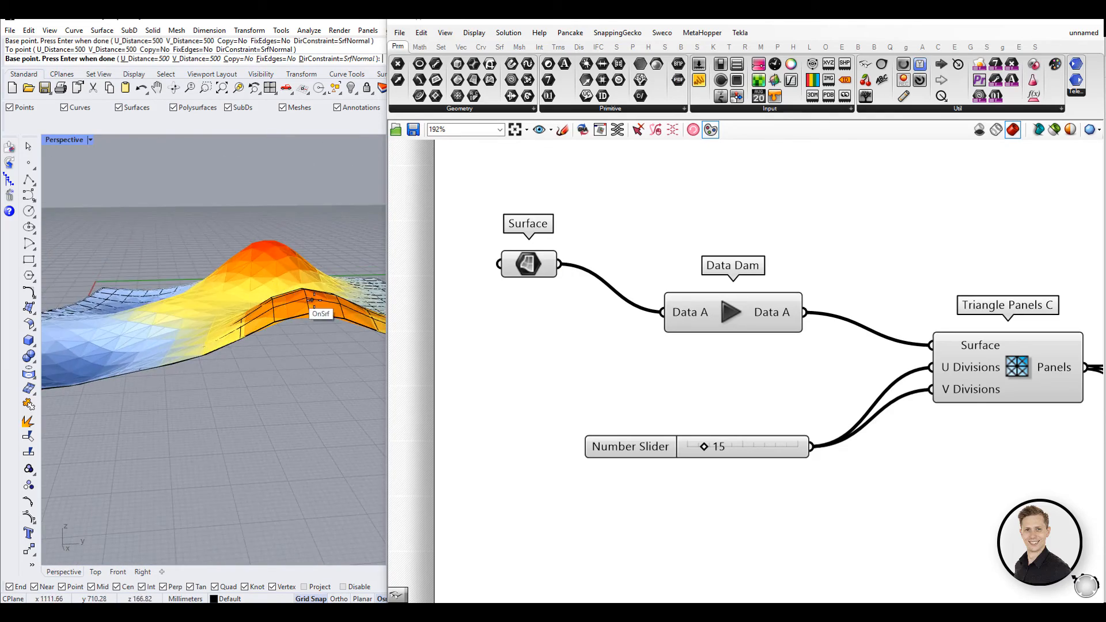
left_click_drag(211, 282, 141, 317)
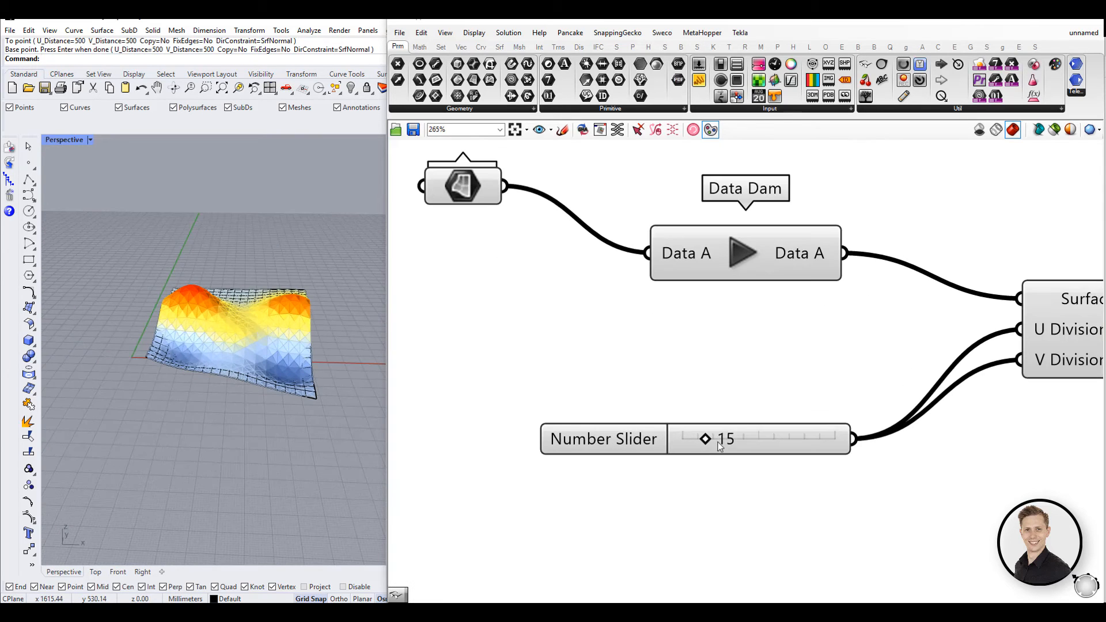
left_click_drag(704, 439, 729, 439)
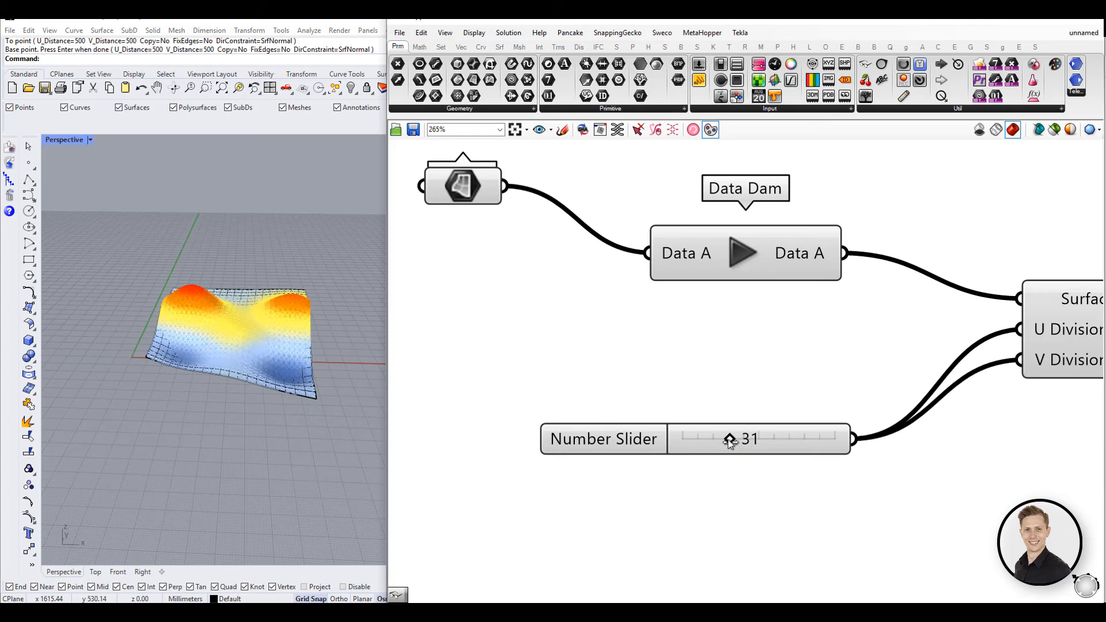
left_click_drag(730, 439, 742, 439)
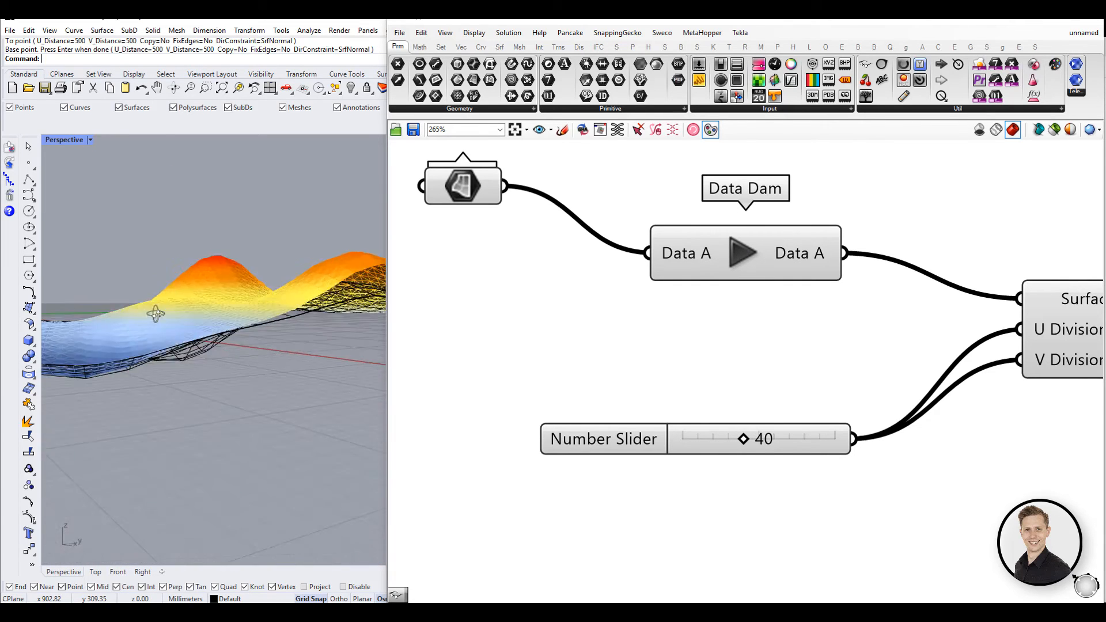
left_click(744, 253)
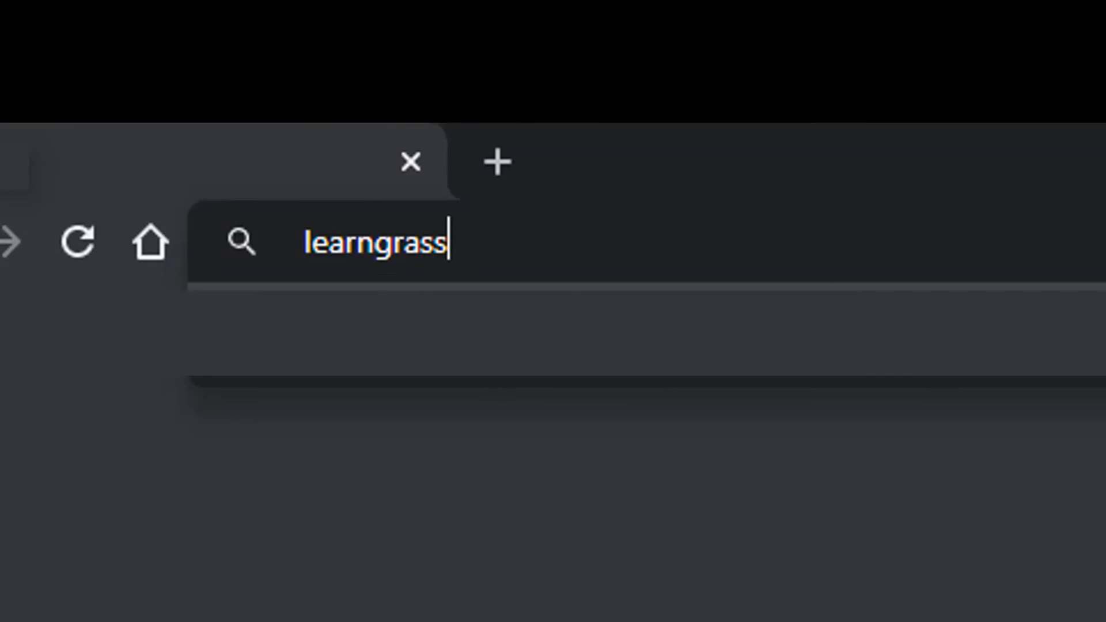
Submit learngrasshopper.com in the browser address bar
key("Enter")
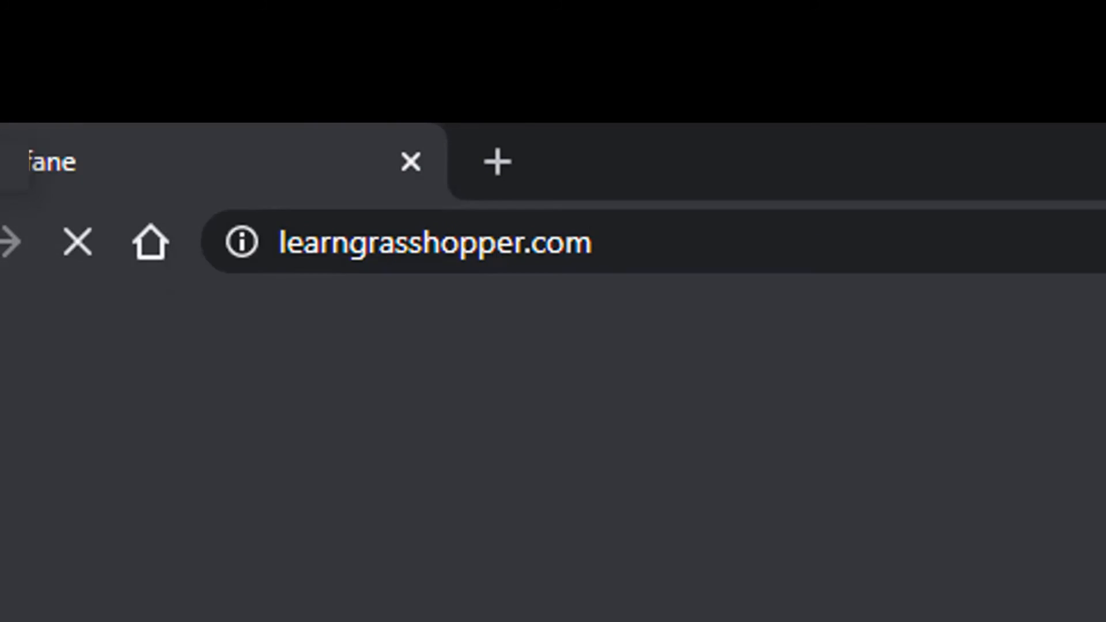